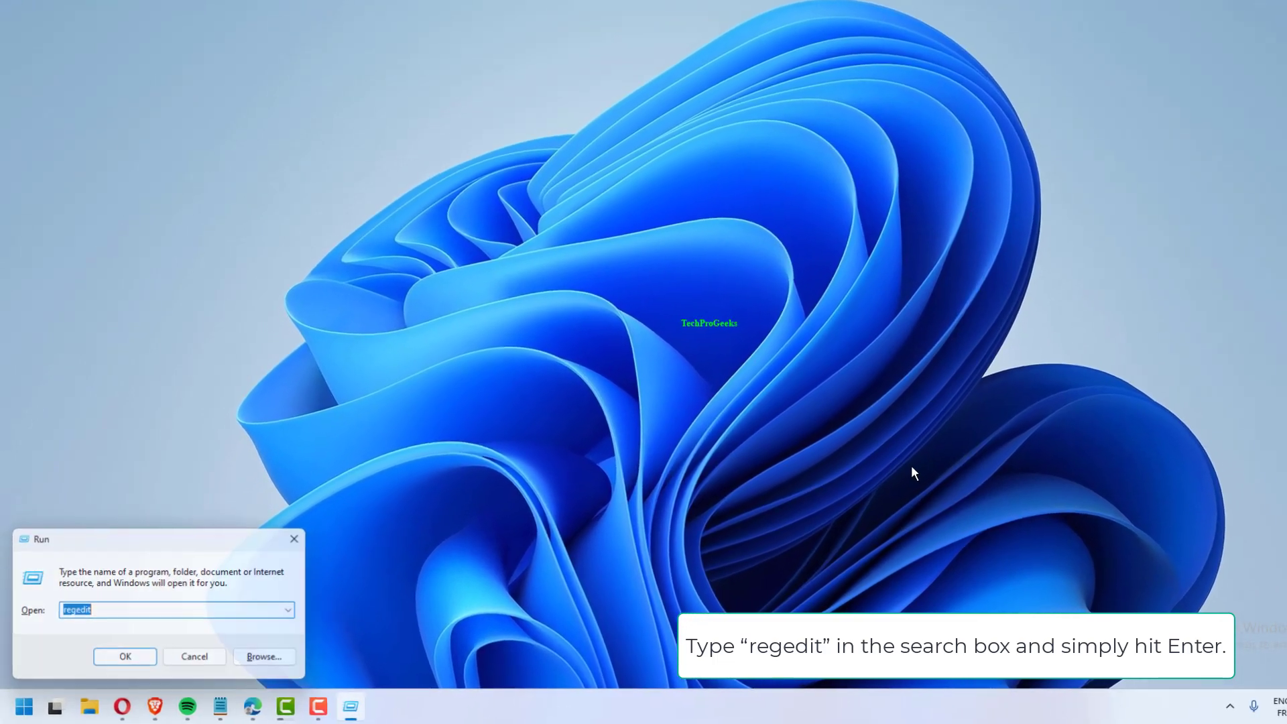
- Launch Registry Editor from the Run dialog with the regedit command
key("Enter")
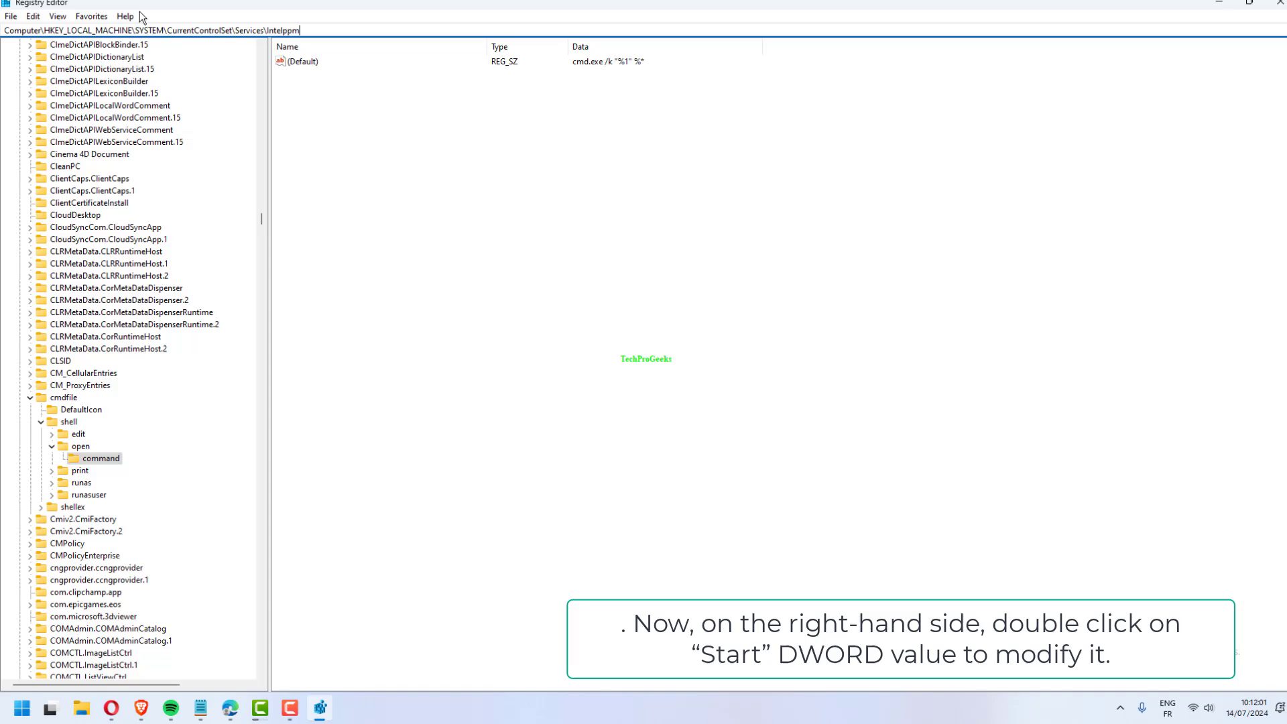
- Set the intelppm service's Start value data to 4 and confirm
left_click(97, 629)
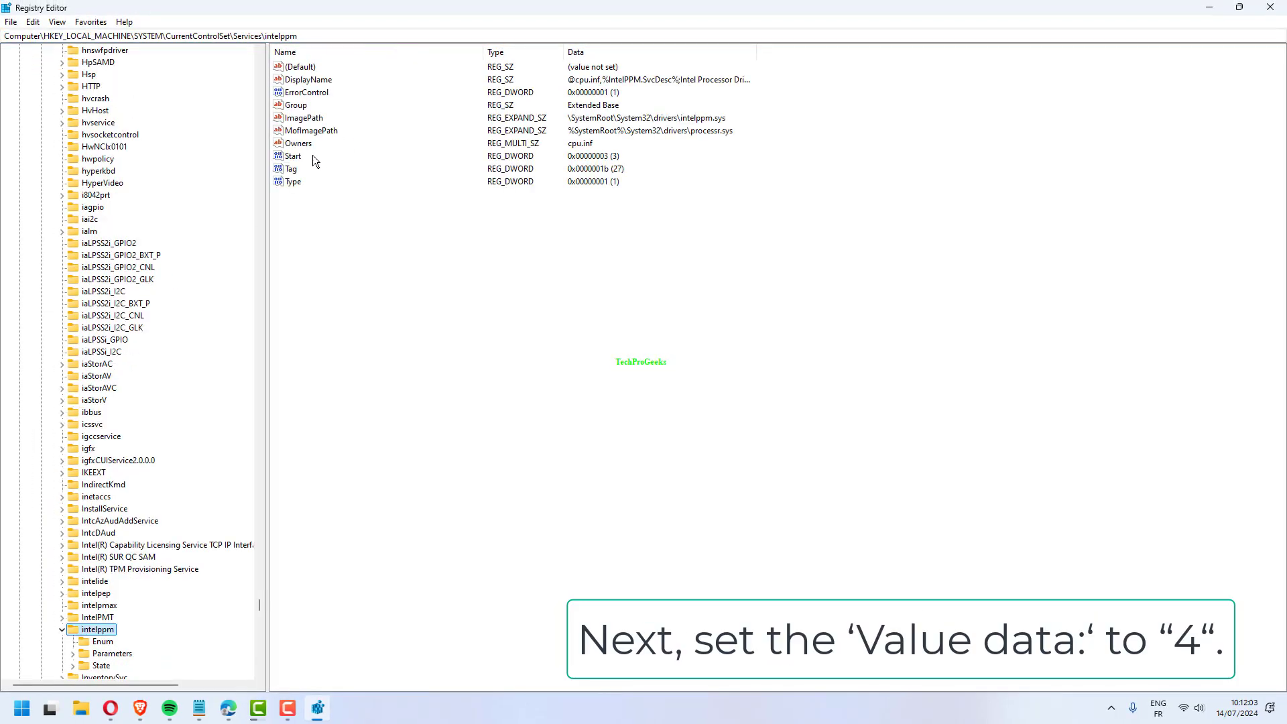
double_click(291, 155)
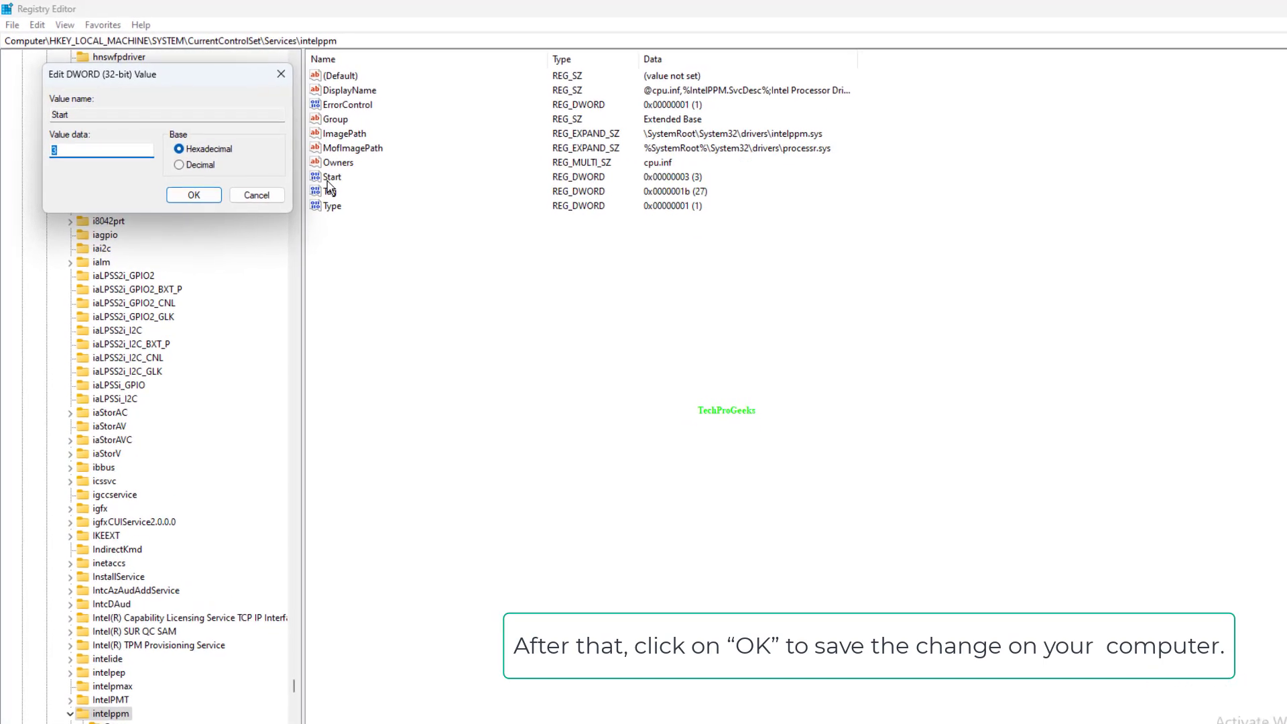
type("4")
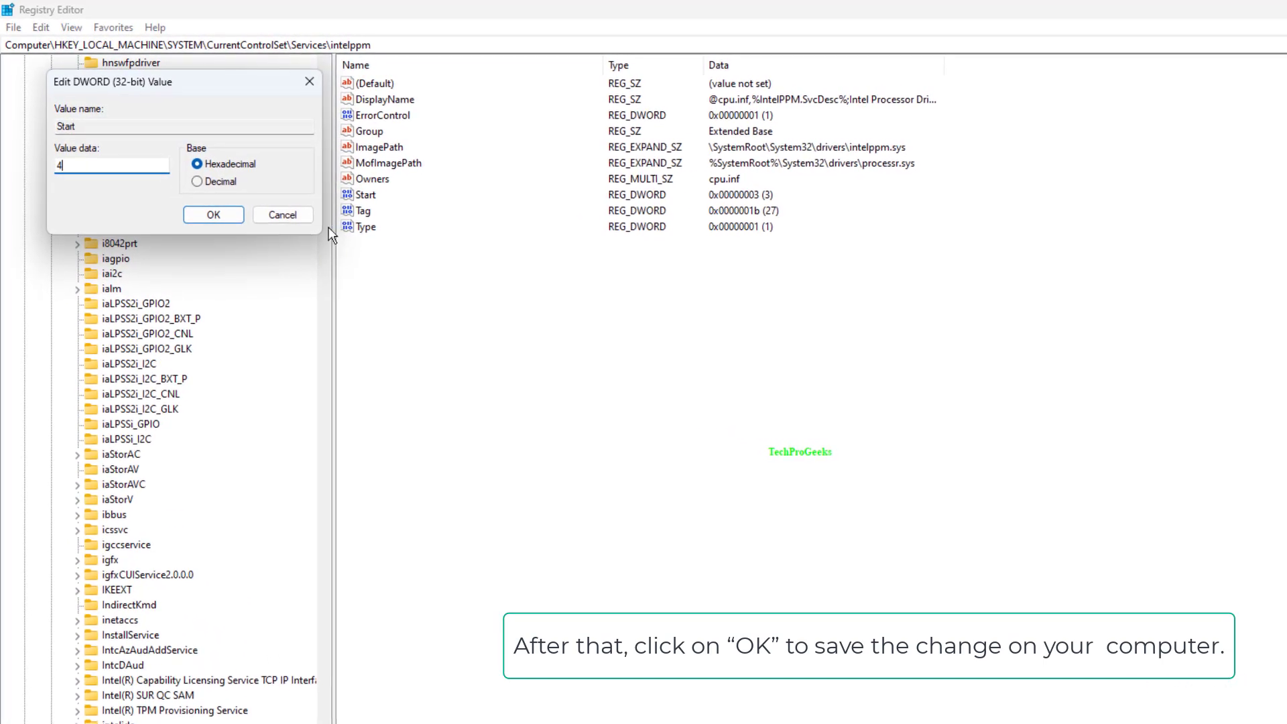
left_click(213, 215)
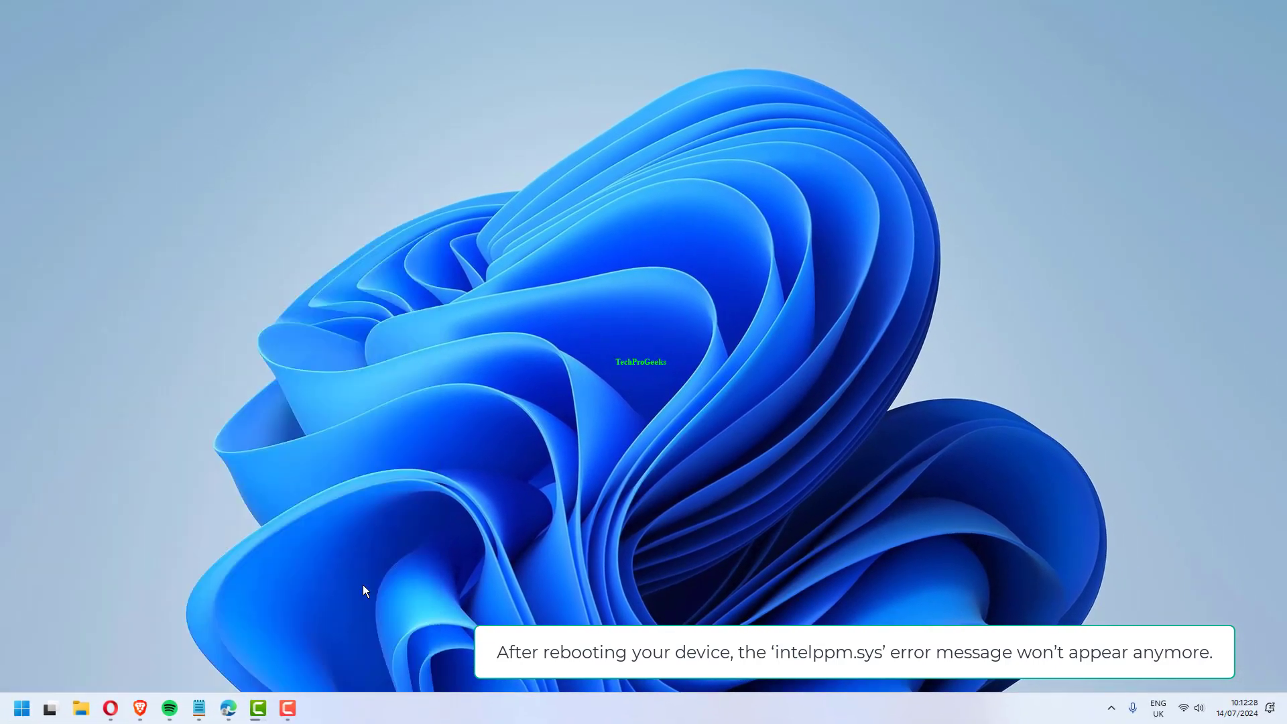
- Bring up the Windows Settings app on its Home page with Win+I
key("win+i")
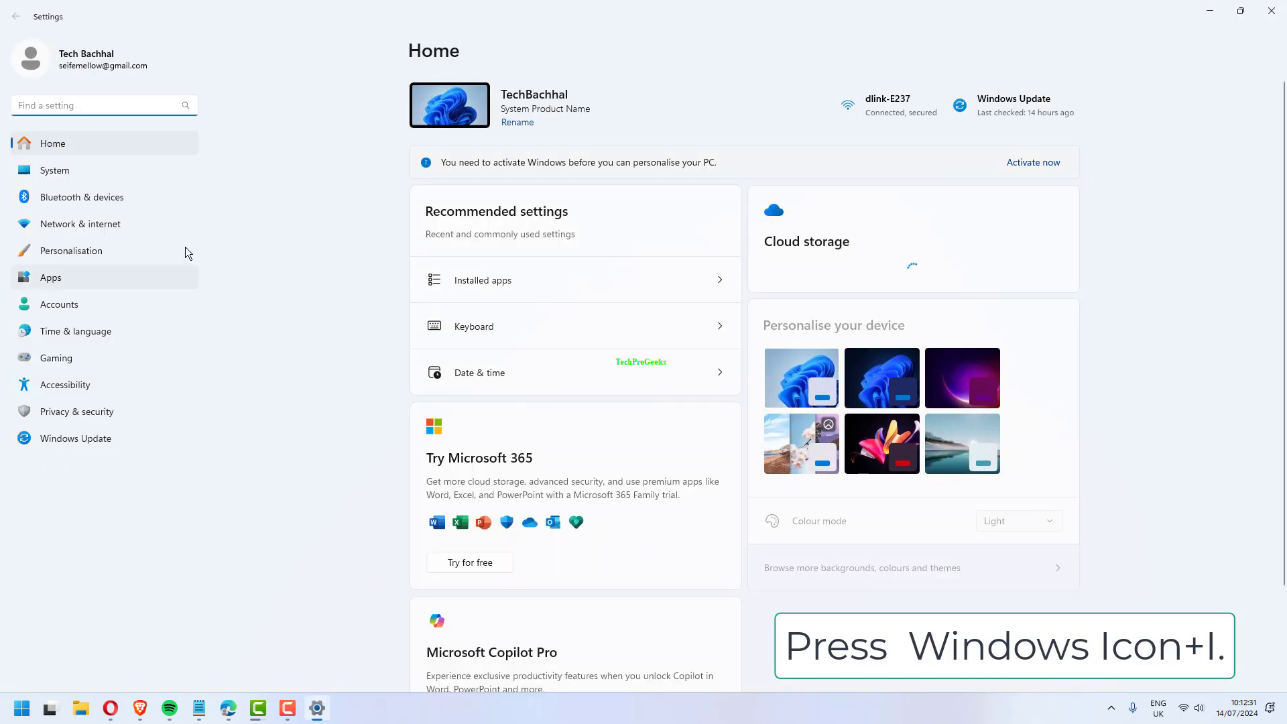
- Go to System > Recovery and restart into the recovery environment's Choose an option screen
left_click(55, 170)
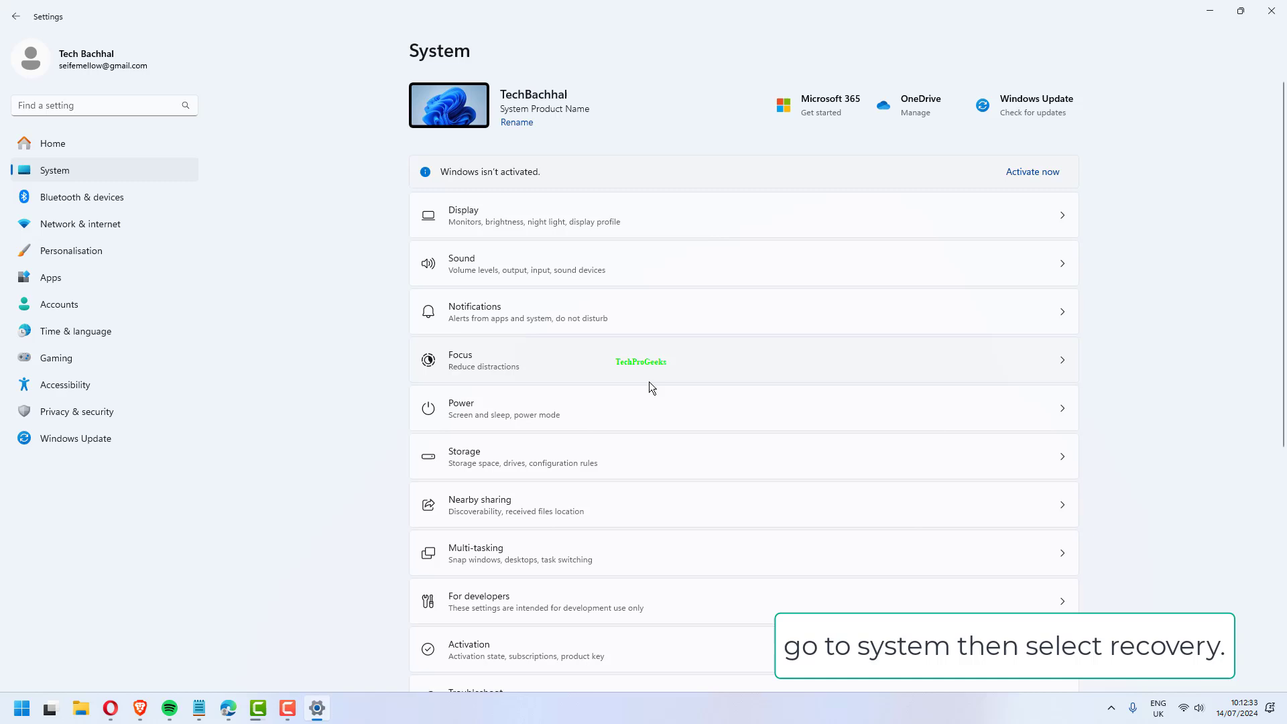
scroll("down", 3)
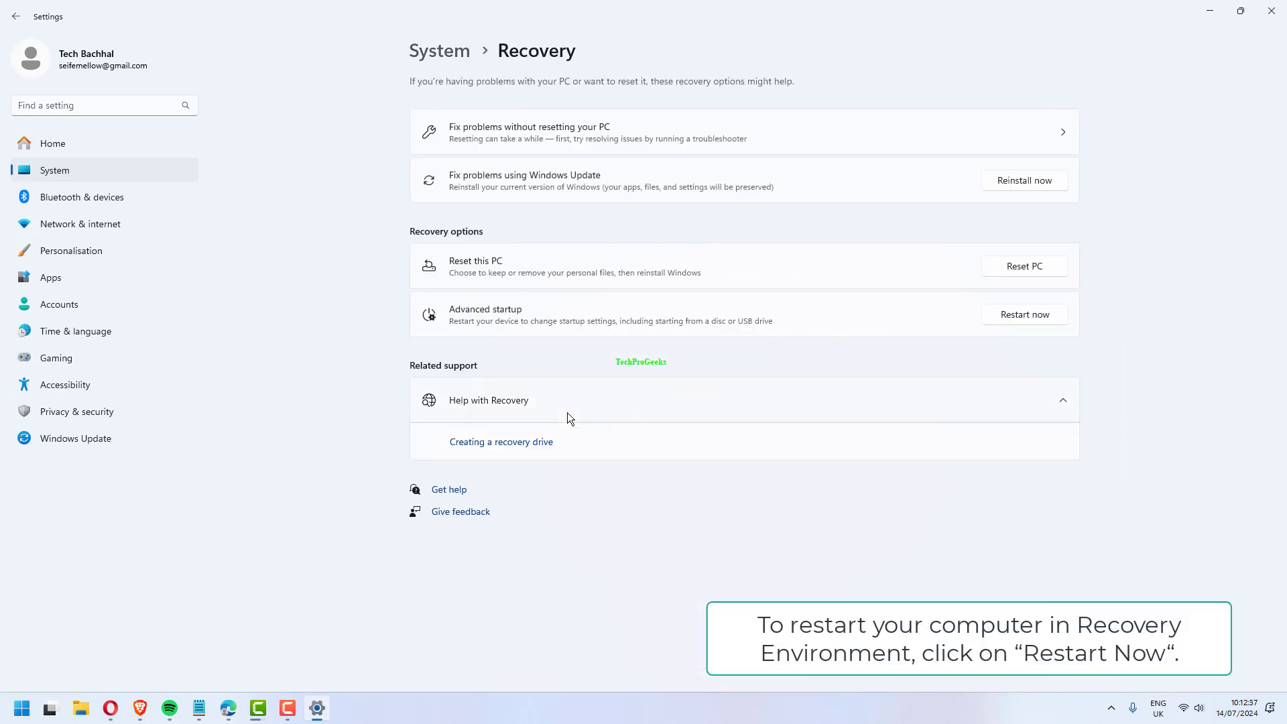
left_click(1023, 314)
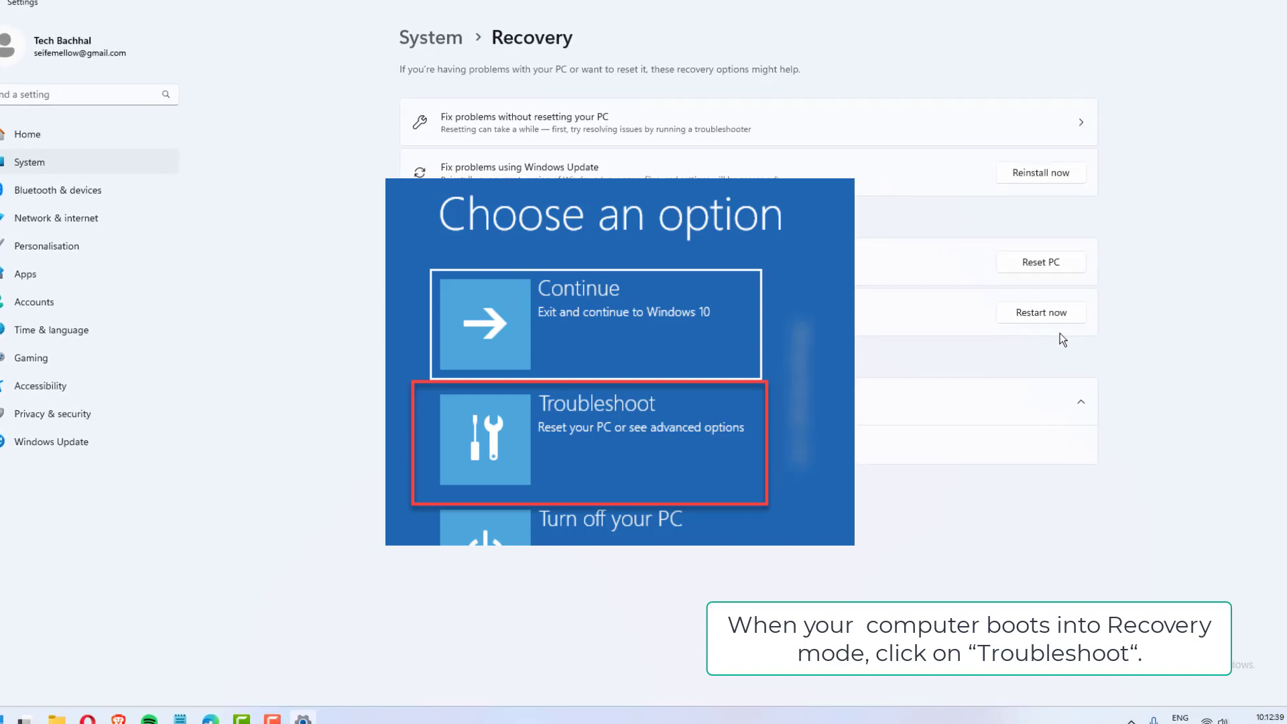
left_click(595, 444)
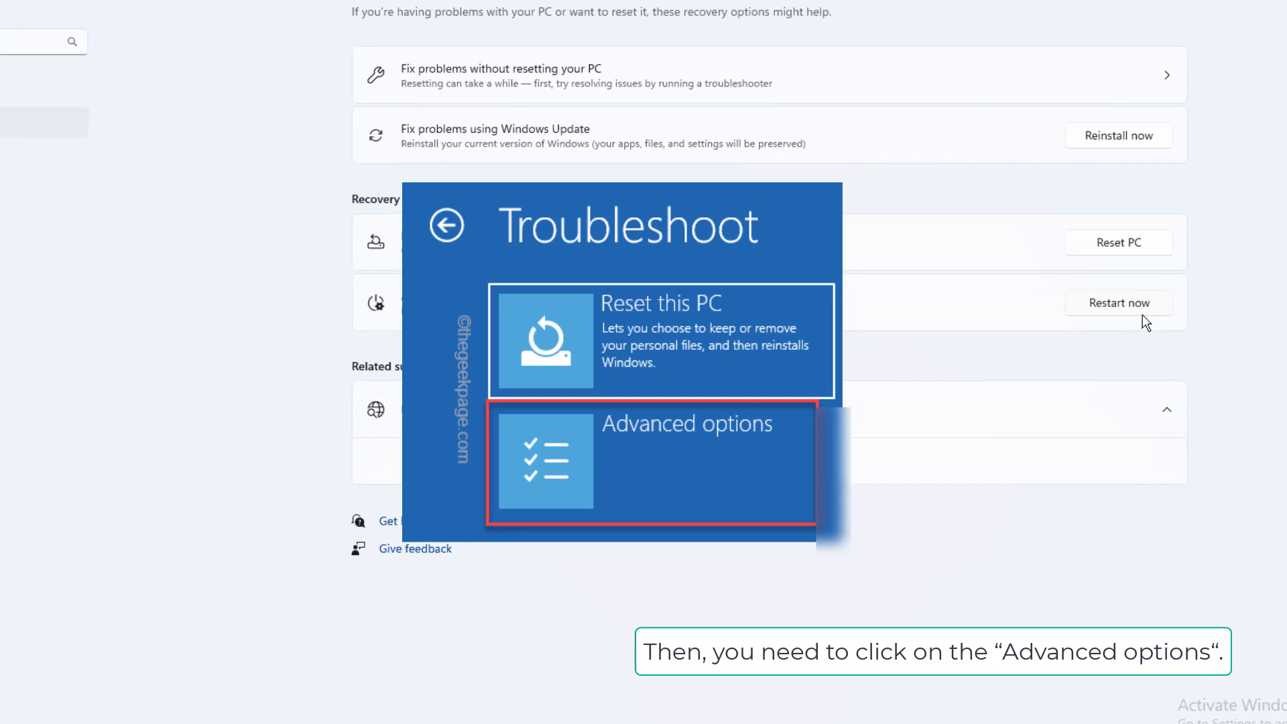
left_click(649, 462)
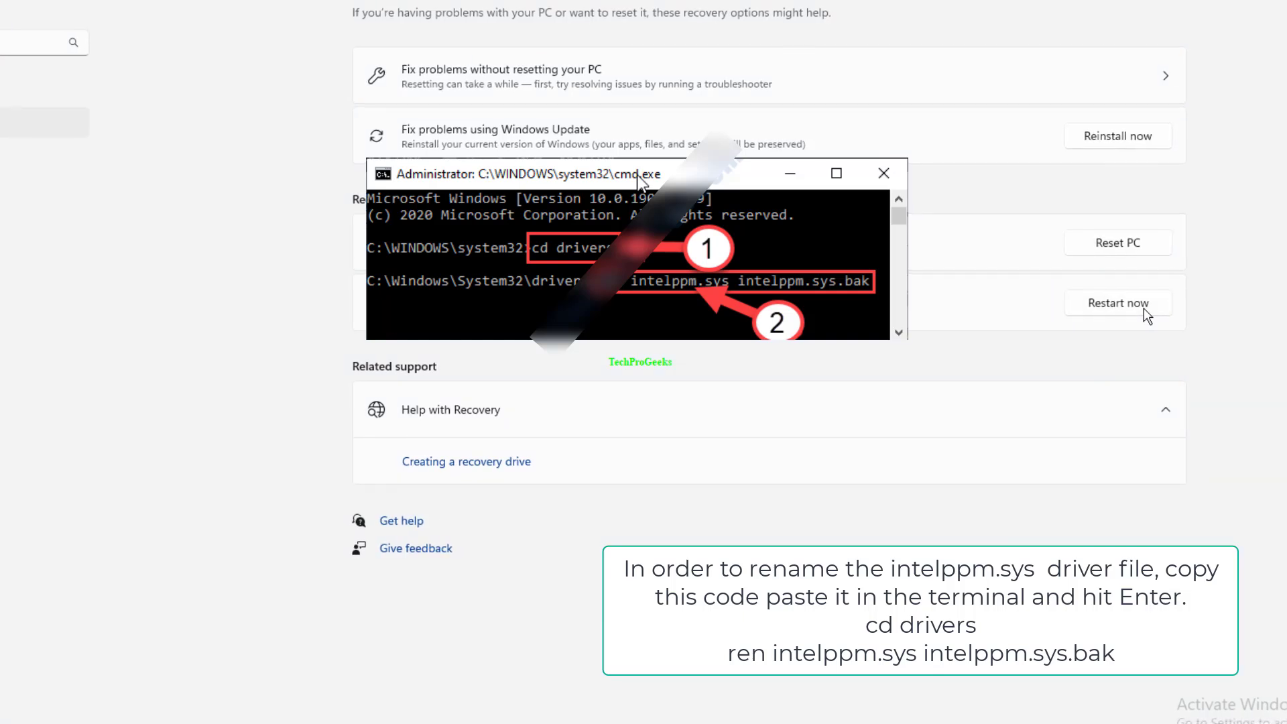
scroll("down", 3)
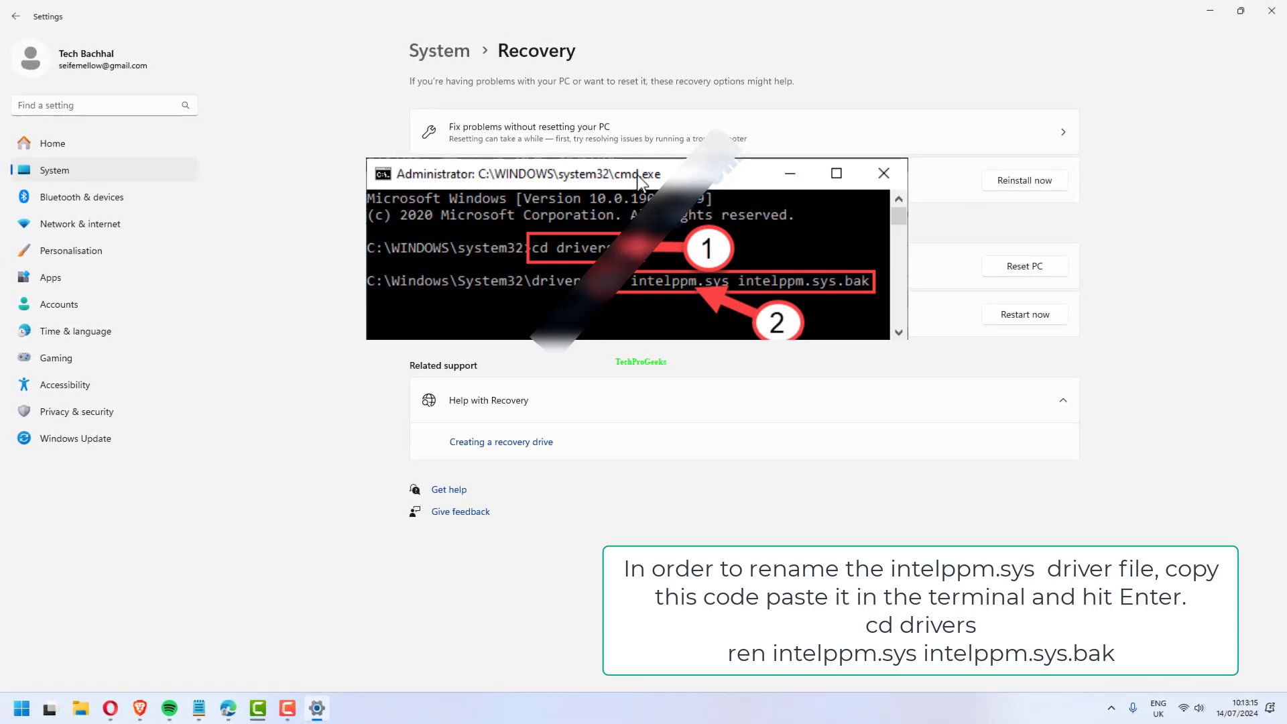
left_click(884, 173)
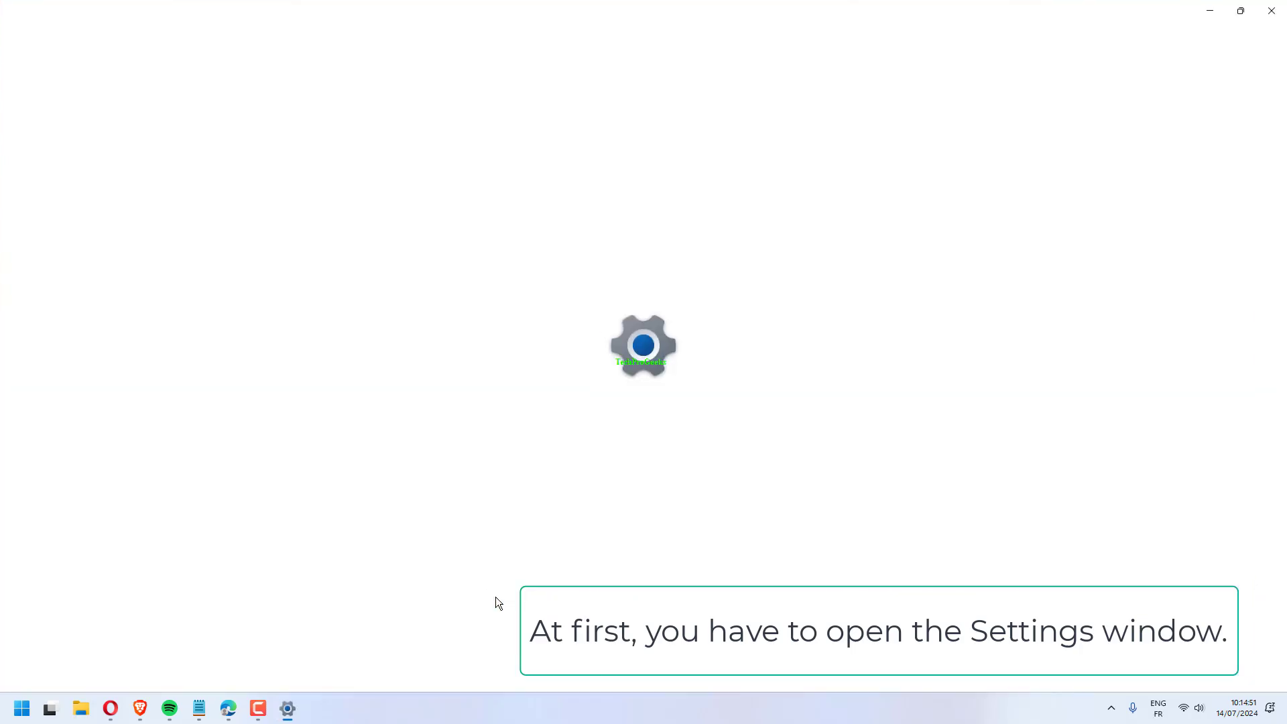
- Return to System > Recovery, restart now and choose Troubleshoot to reach Reset this PC
left_click(287, 708)
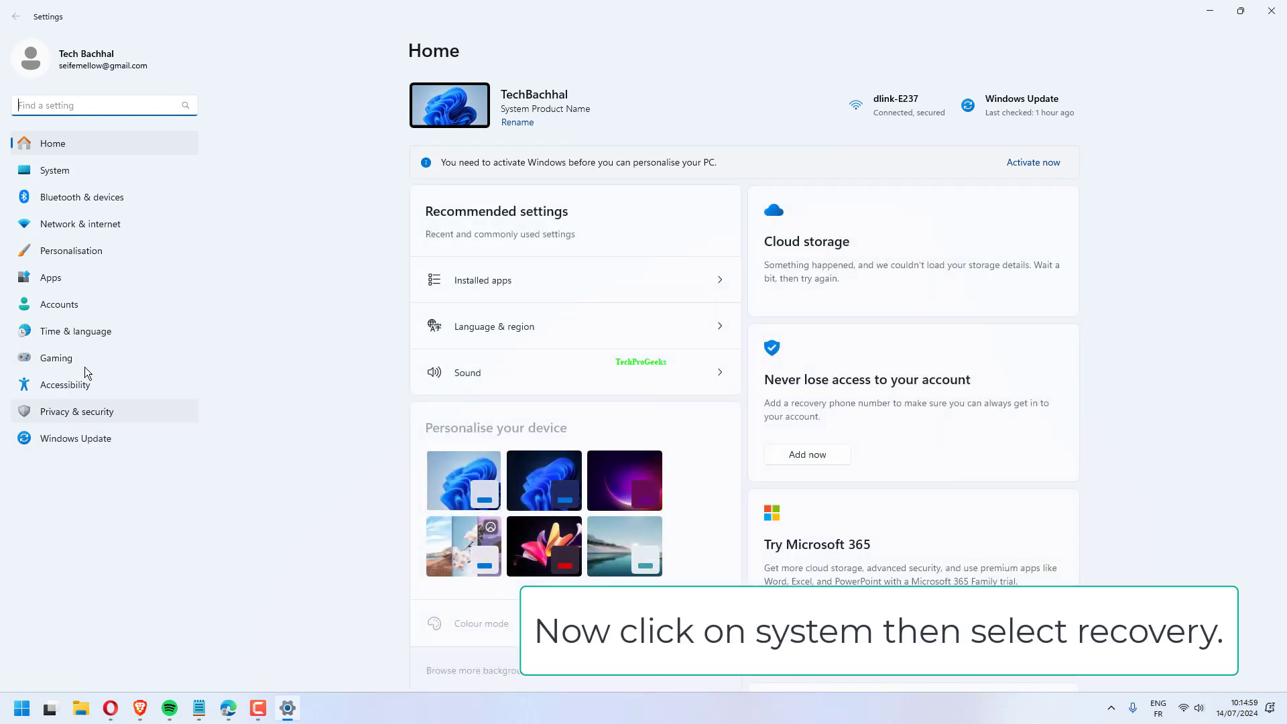
left_click(55, 170)
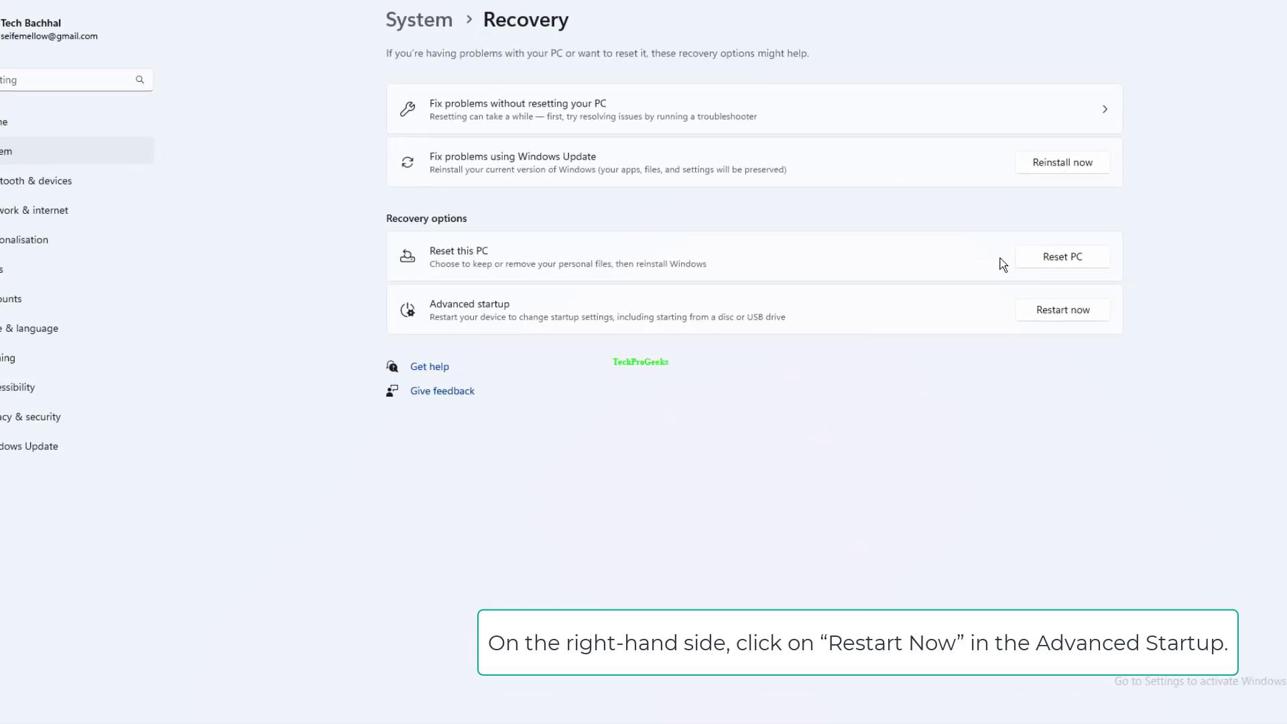
scroll("down", 3)
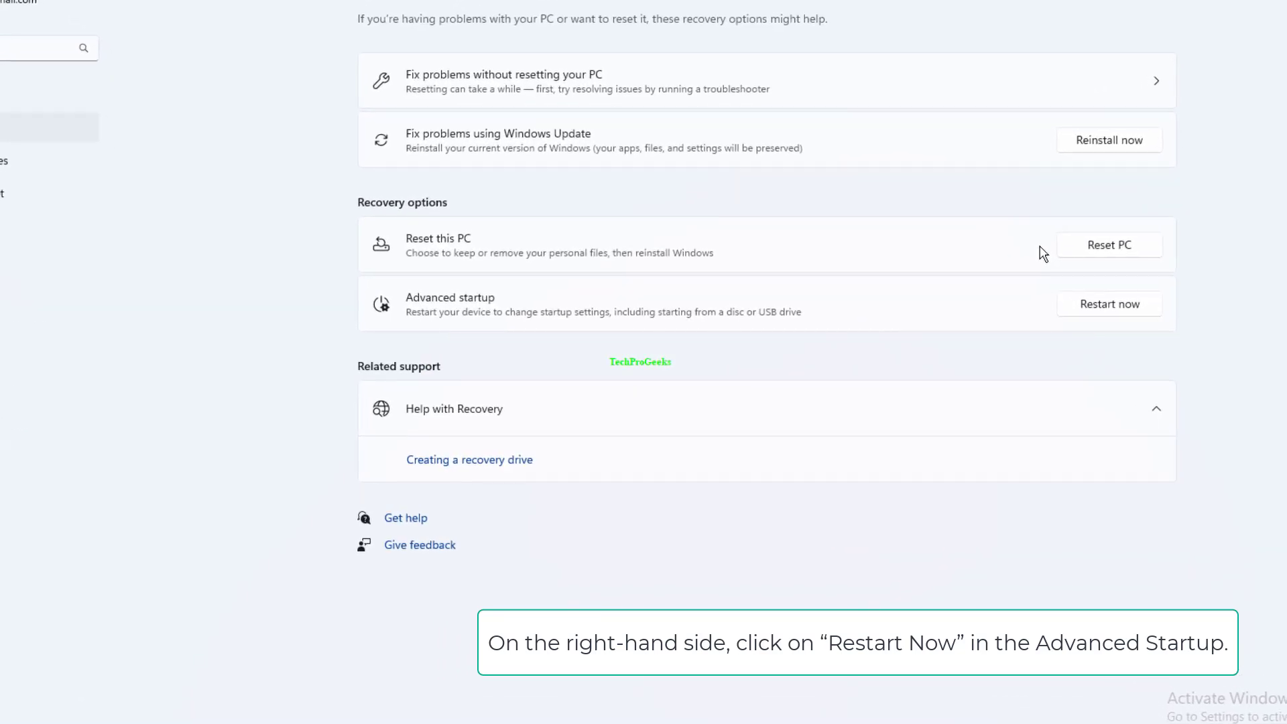
left_click(1109, 305)
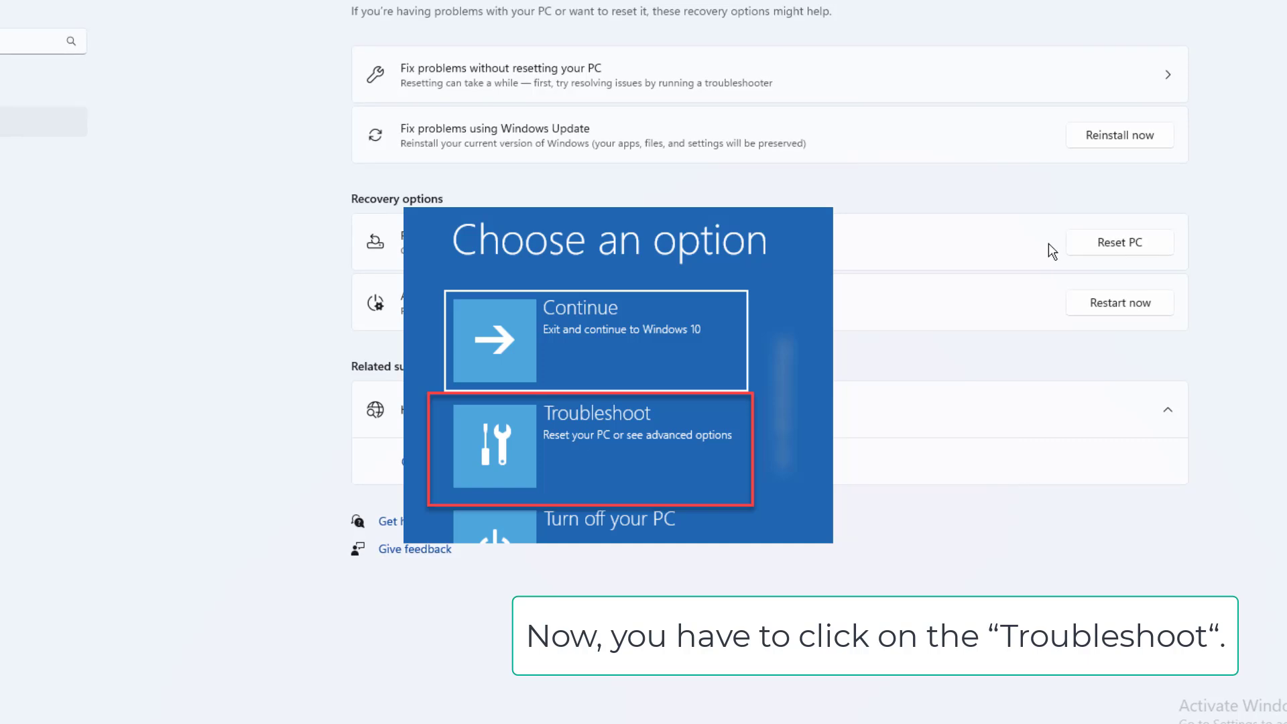
left_click(596, 451)
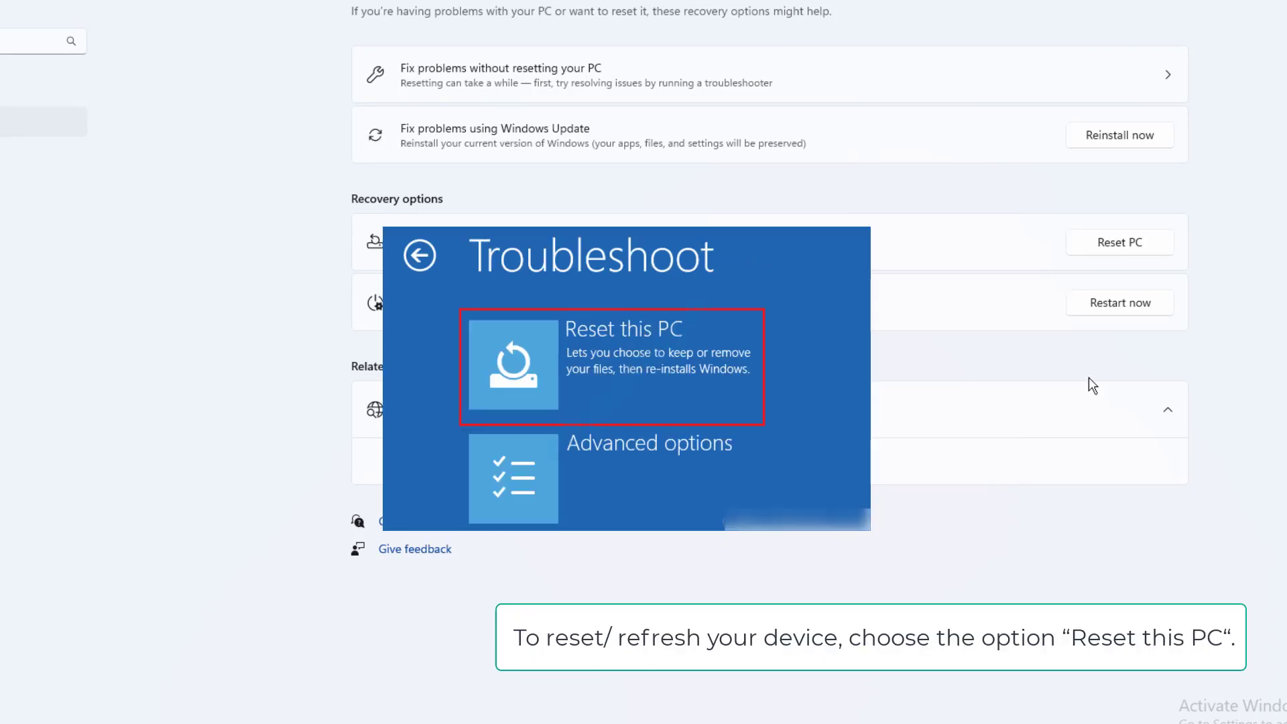